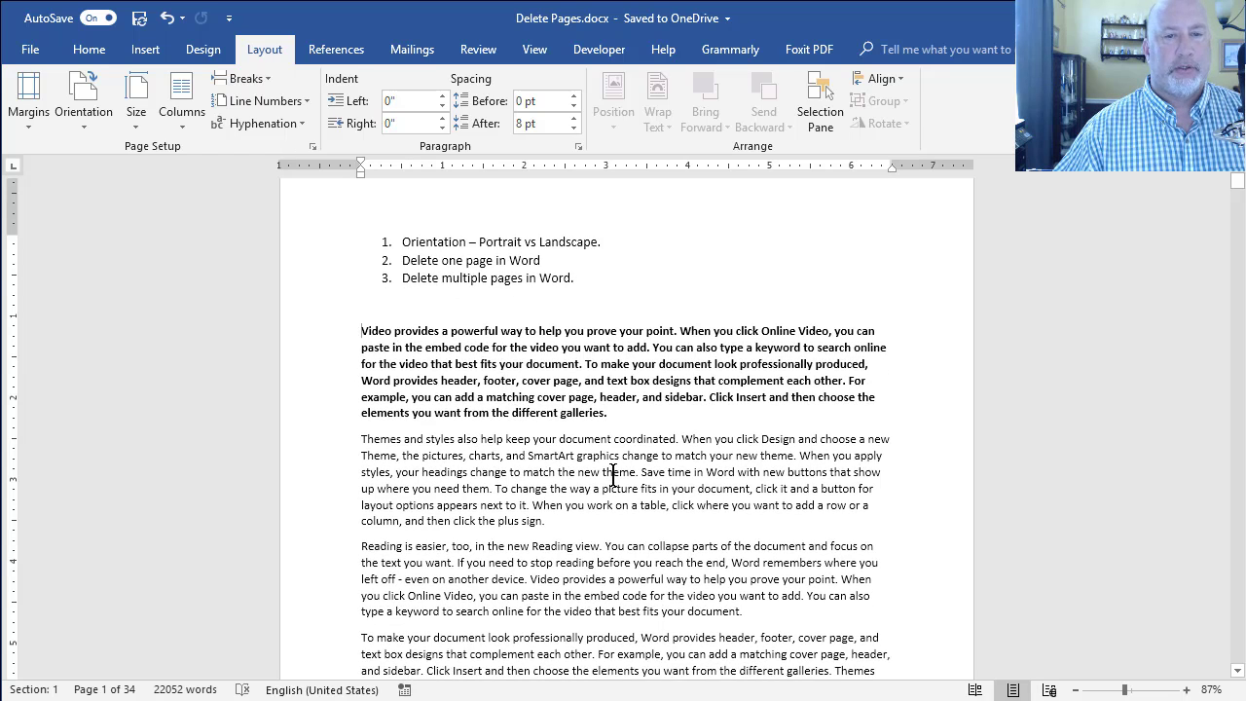
# Step: Select the three plain paragraphs below the bold paragraph on page 1
pyautogui.scroll(-3)
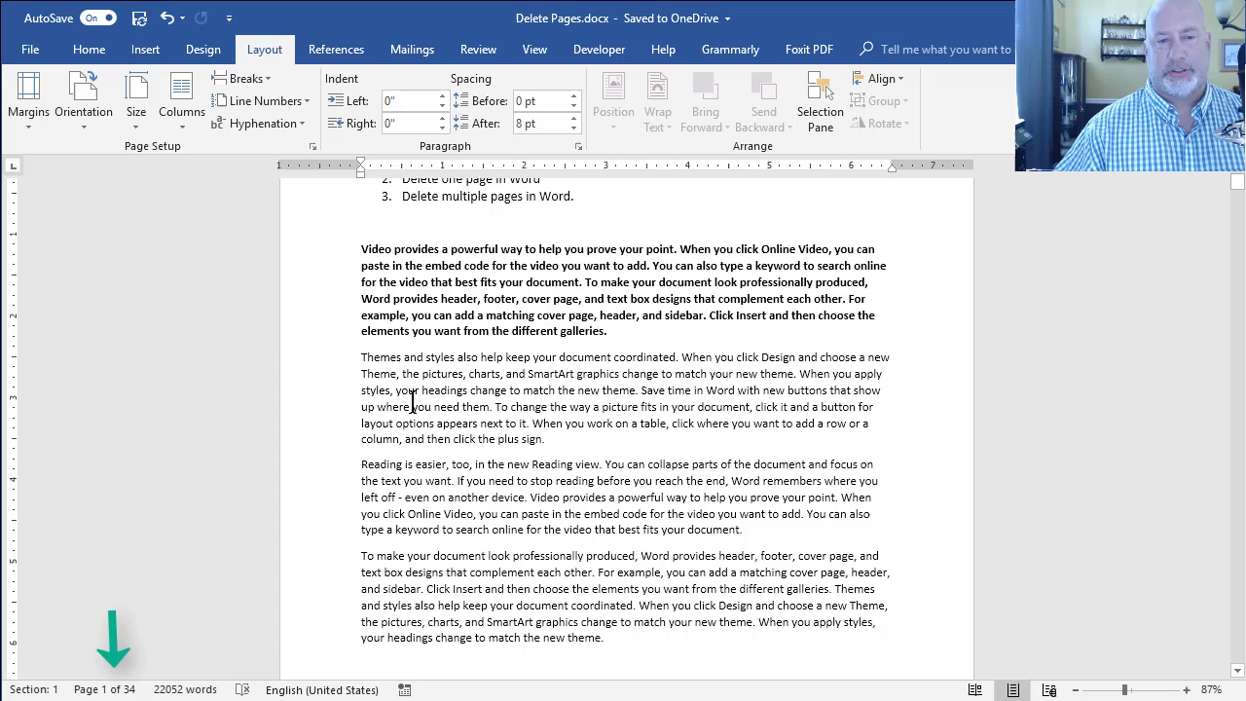
pyautogui.moveTo(331, 370)
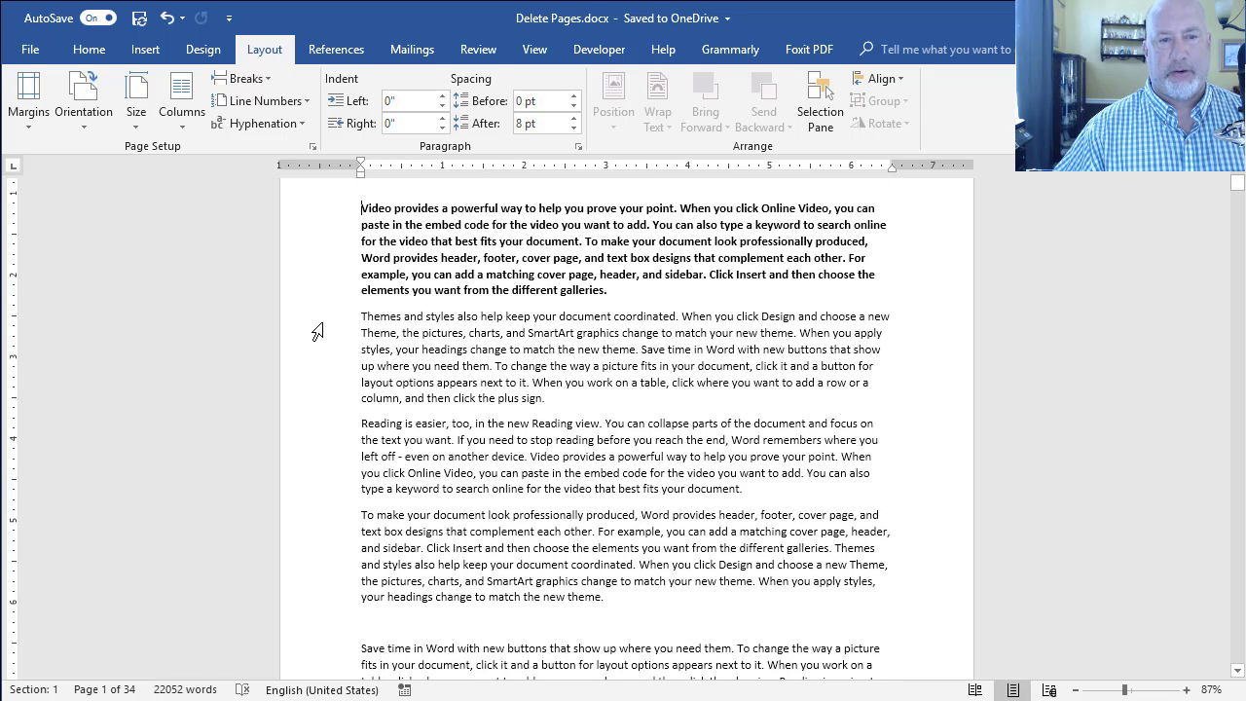
pyautogui.moveTo(335, 323)
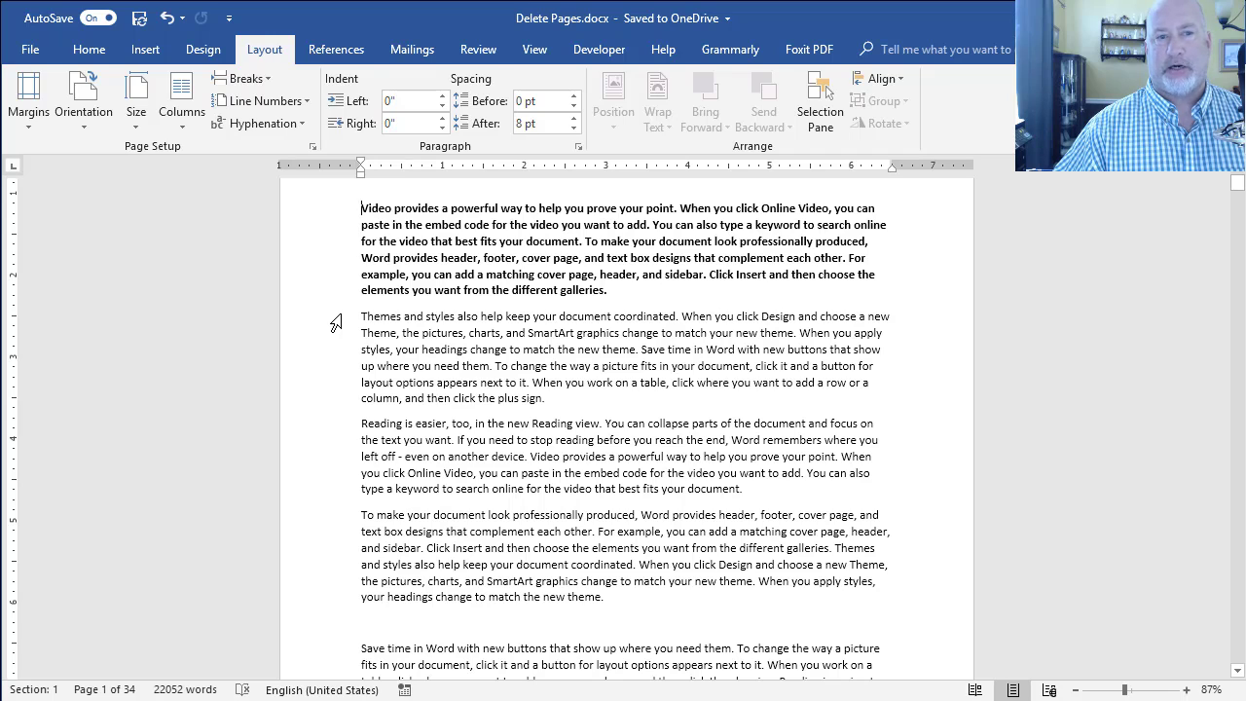
pyautogui.moveTo(315, 328)
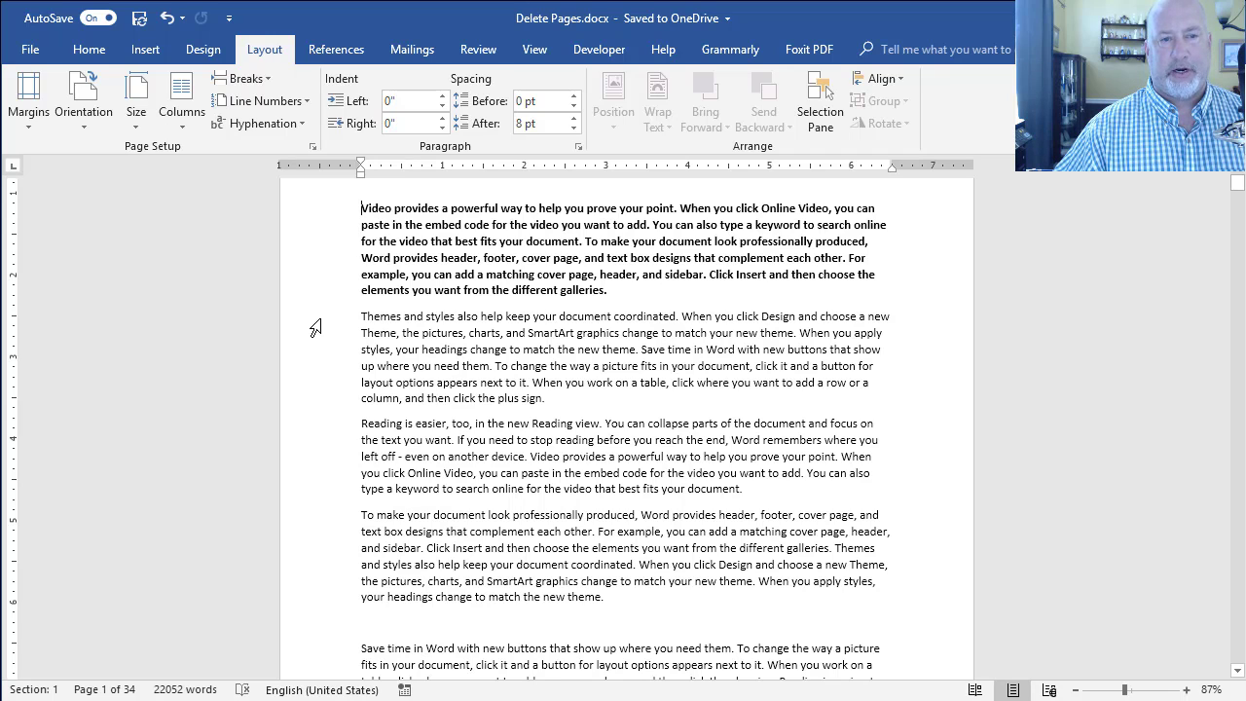
pyautogui.moveTo(362, 315); pyautogui.dragTo(547, 399)
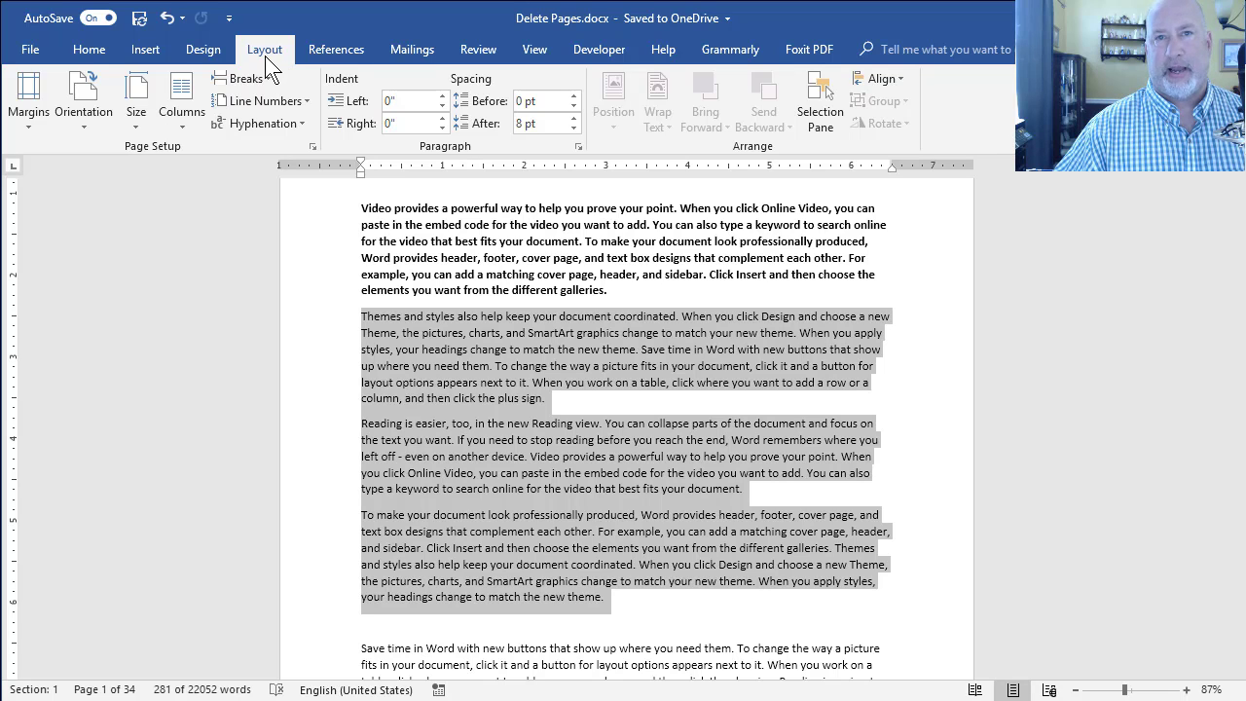
pyautogui.moveTo(199, 164)
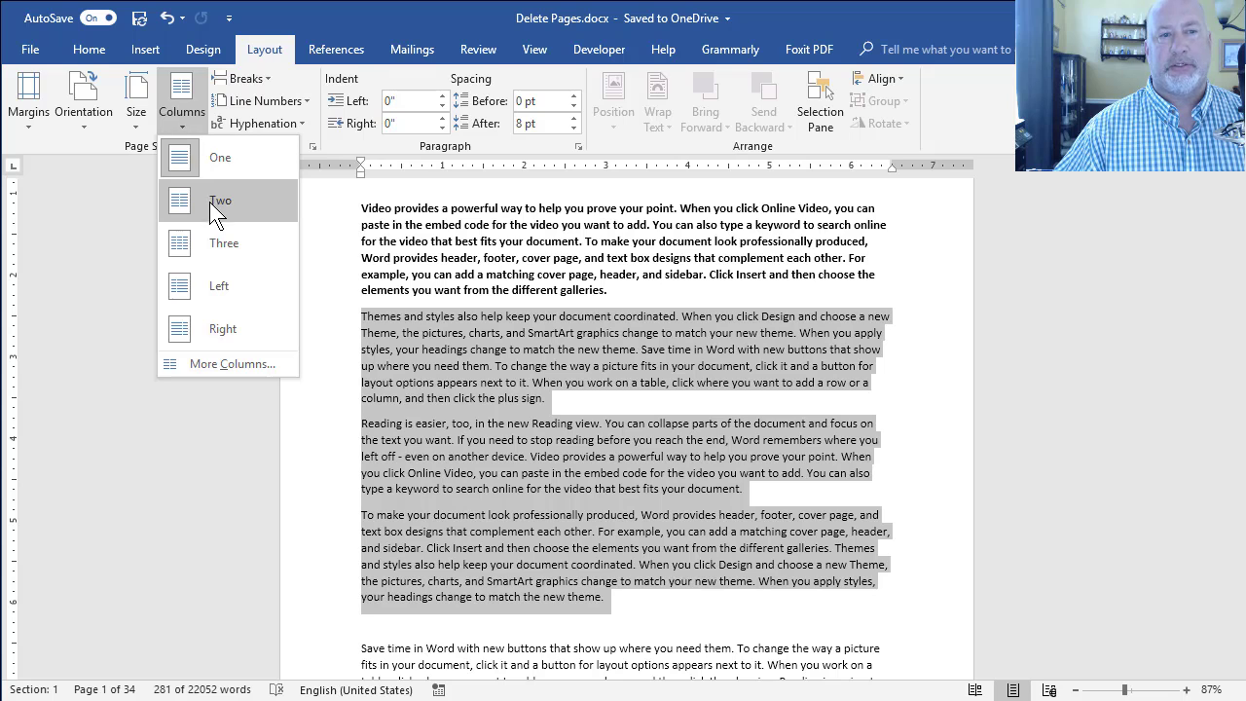
pyautogui.click(220, 201)
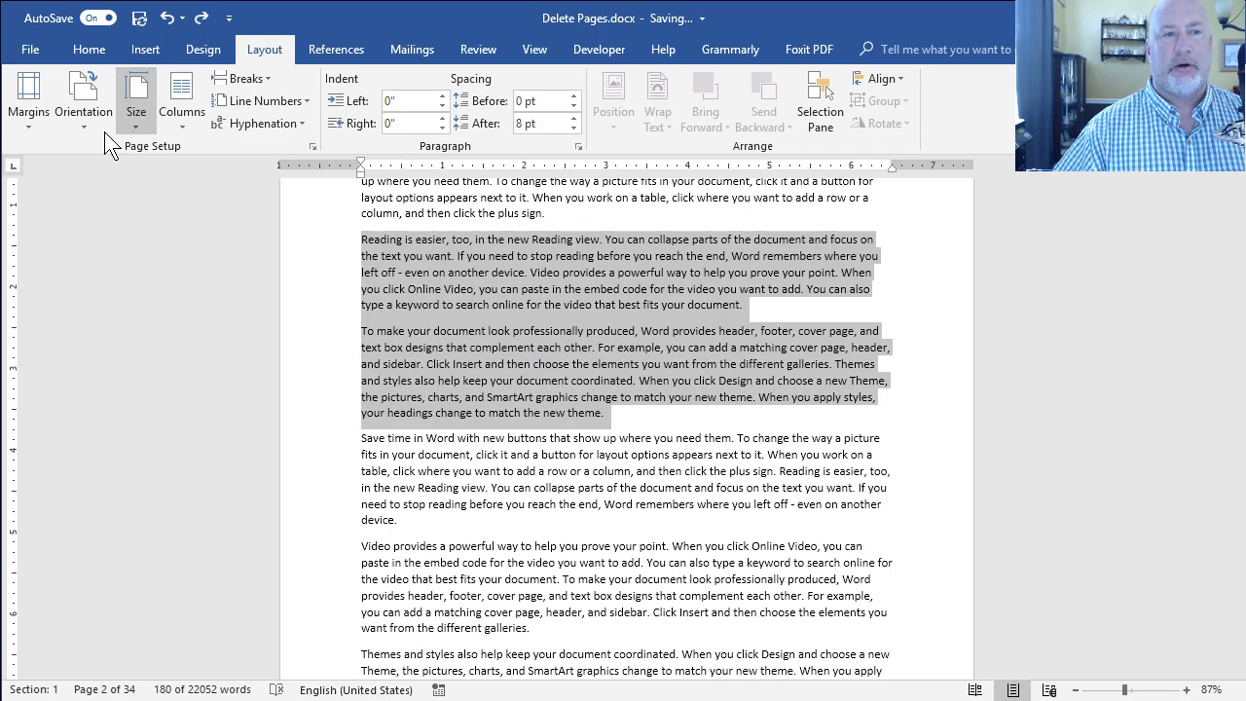
# Step: Select the 'Reading is easier' and 'To make your document' paragraphs on page 2
pyautogui.click(82, 97)
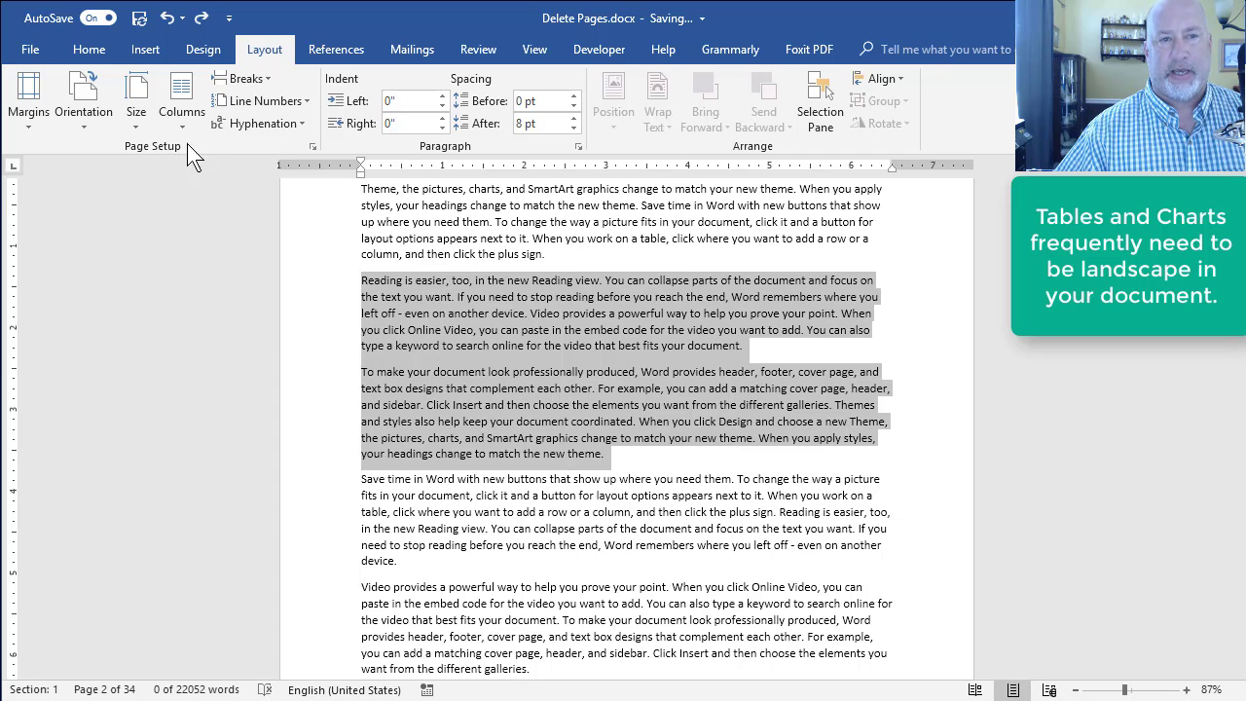
pyautogui.click(312, 146)
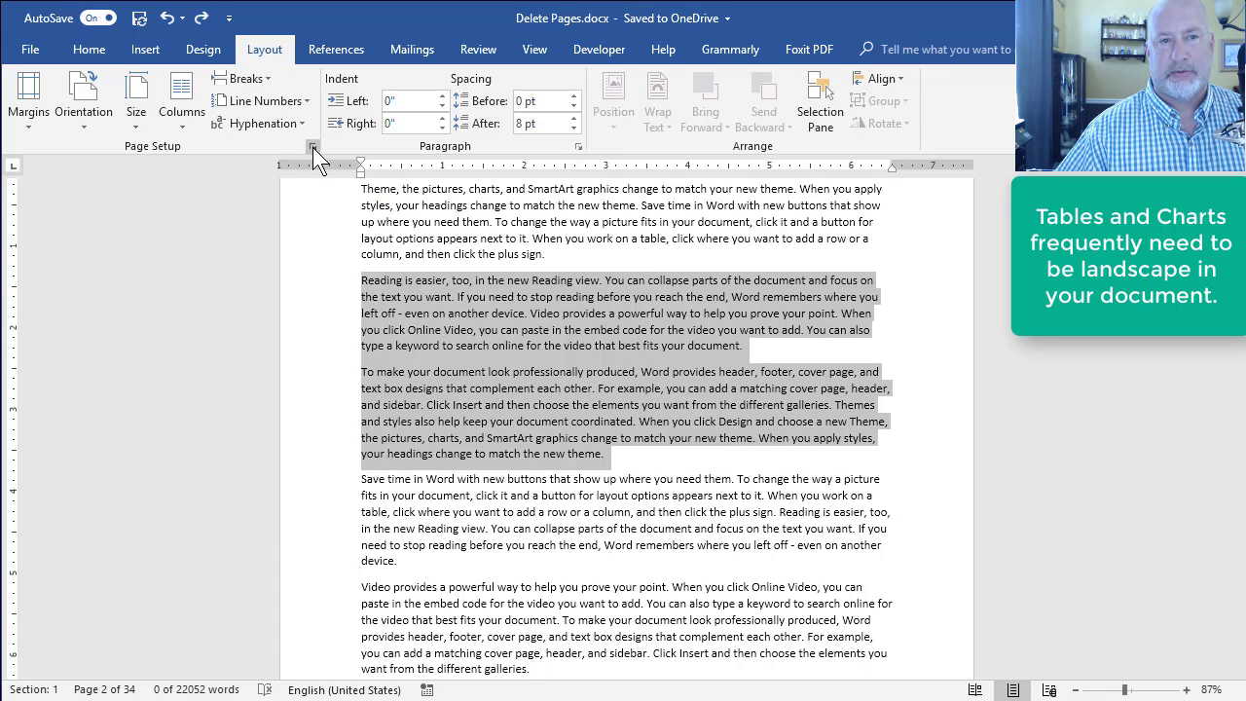
# Step: Set Landscape orientation applied to Selected text only in Page Setup, then zoom out to view the pages
pyautogui.click(312, 146)
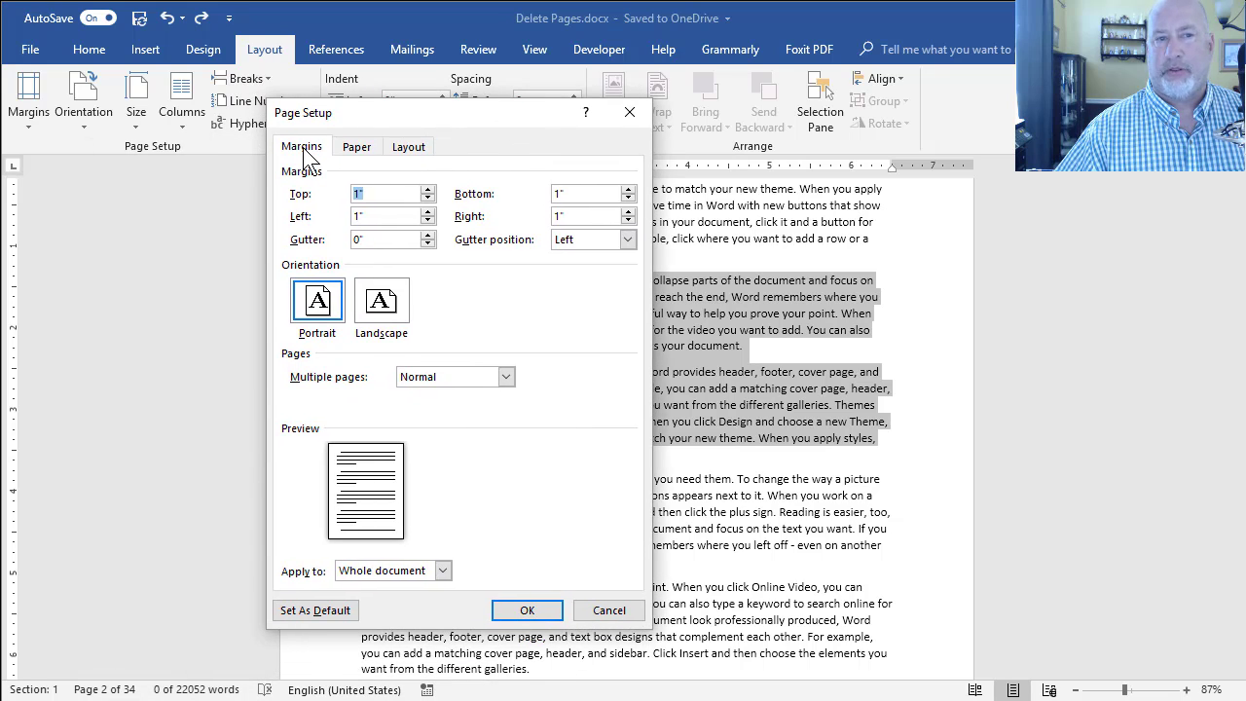
pyautogui.click(382, 300)
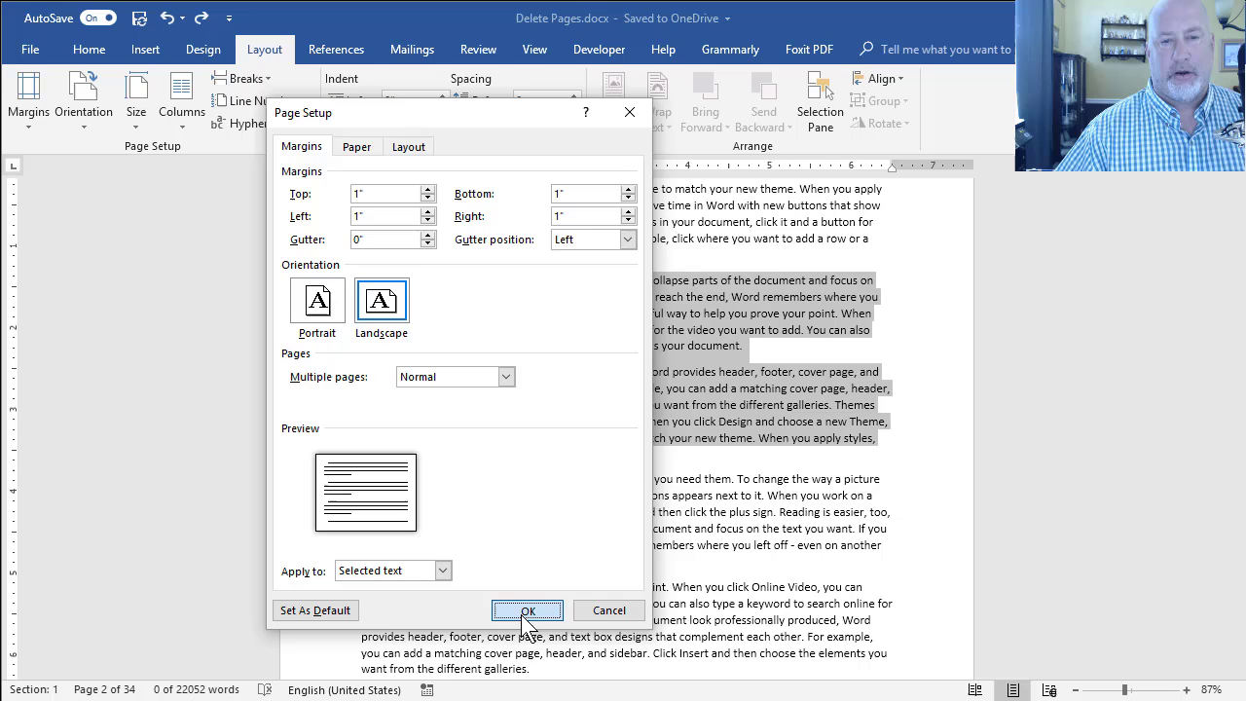
pyautogui.click(526, 612)
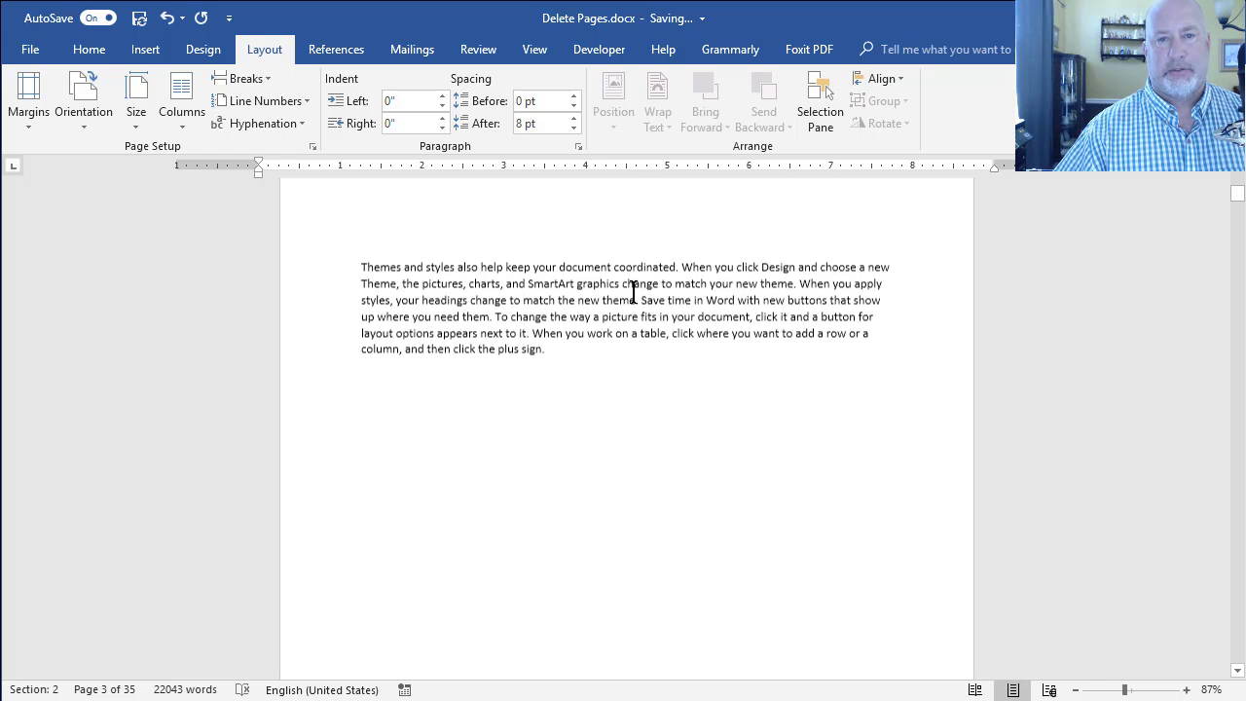
pyautogui.scroll(-3)
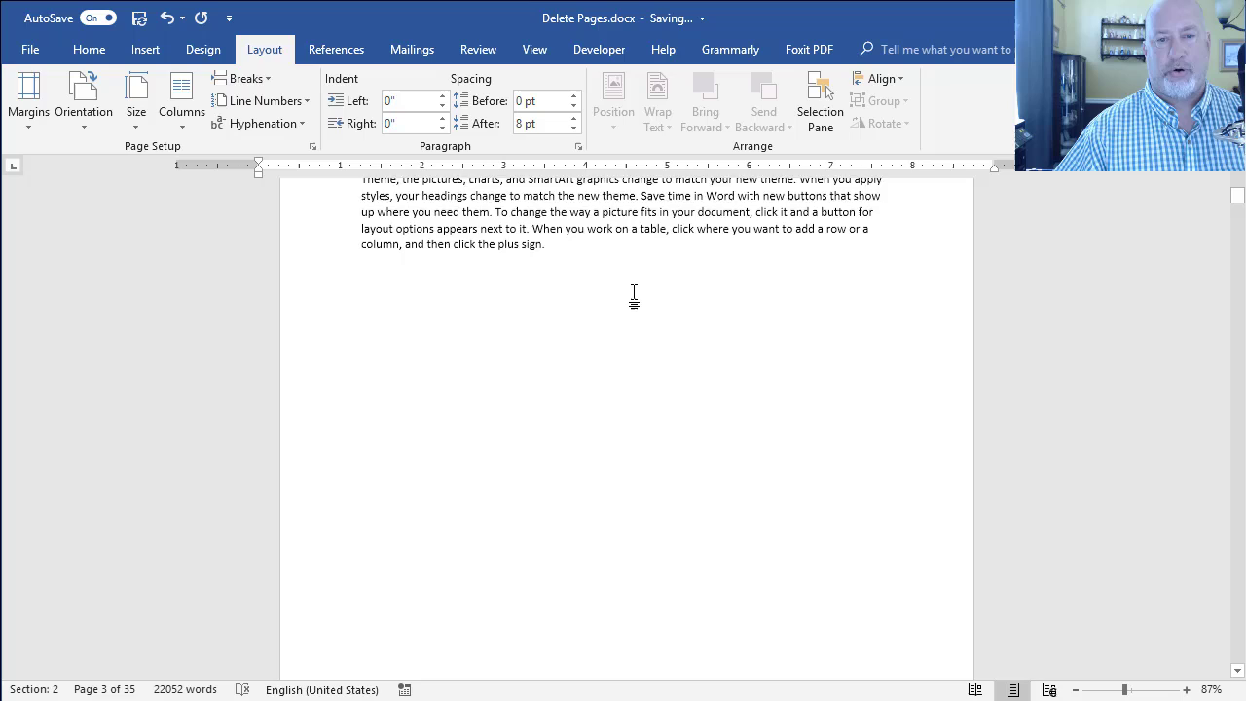
pyautogui.scroll(-3)
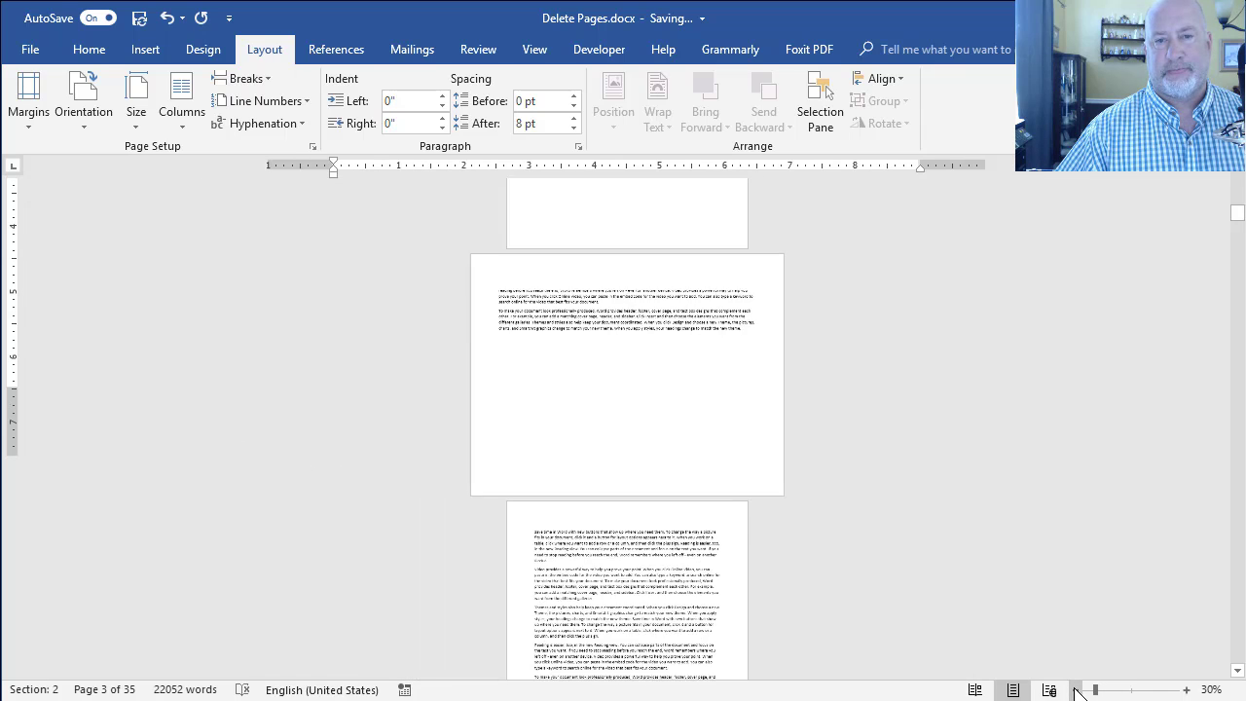
pyautogui.click(1081, 689)
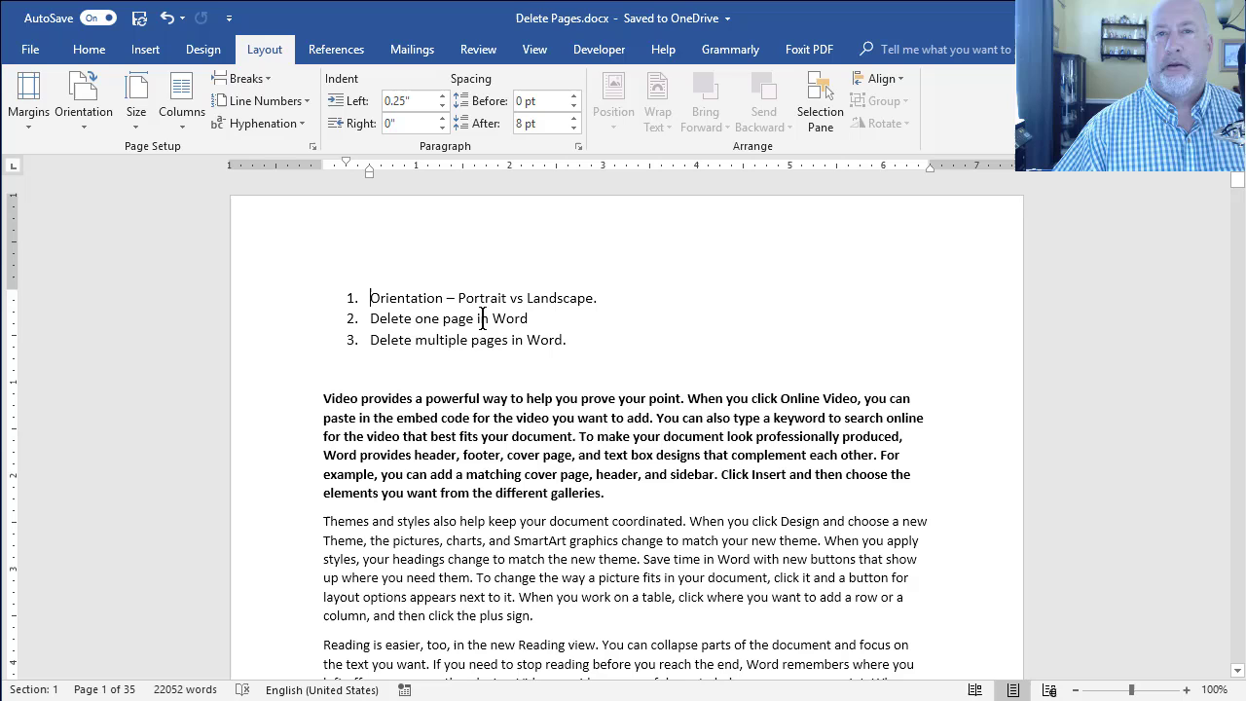
pyautogui.moveTo(485, 321)
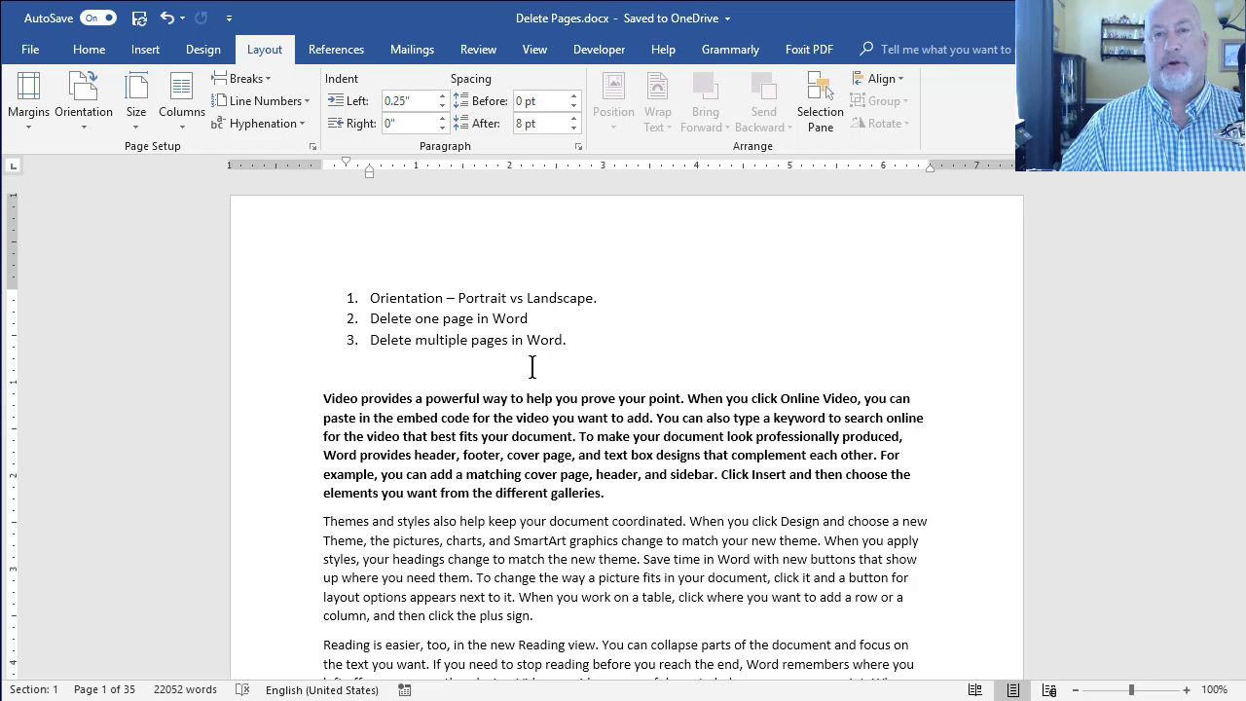
pyautogui.press('F5')
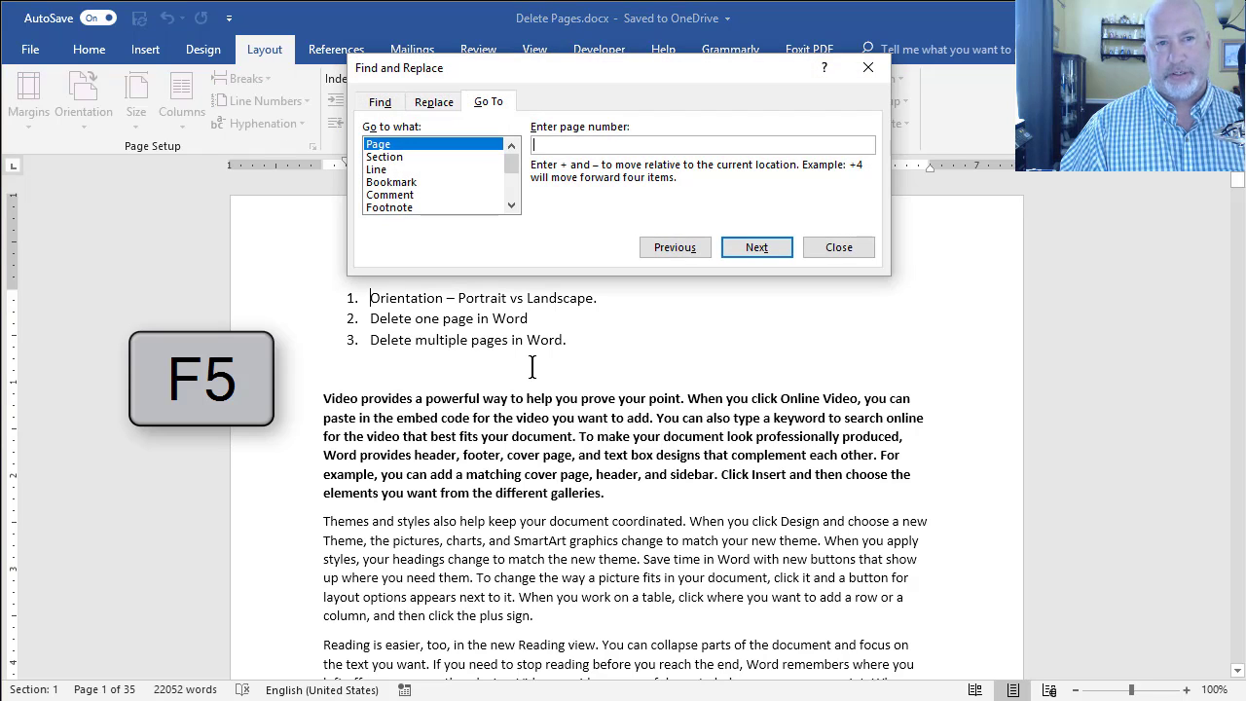
pyautogui.write('23')
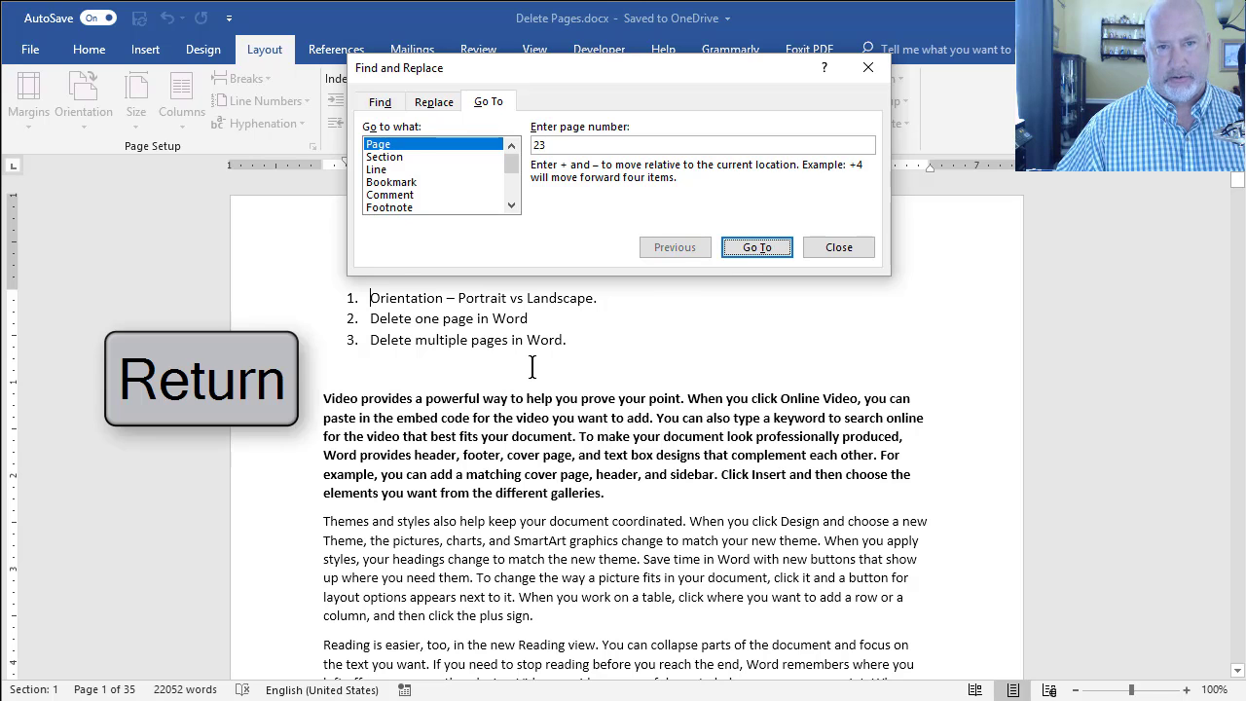
pyautogui.click(756, 245)
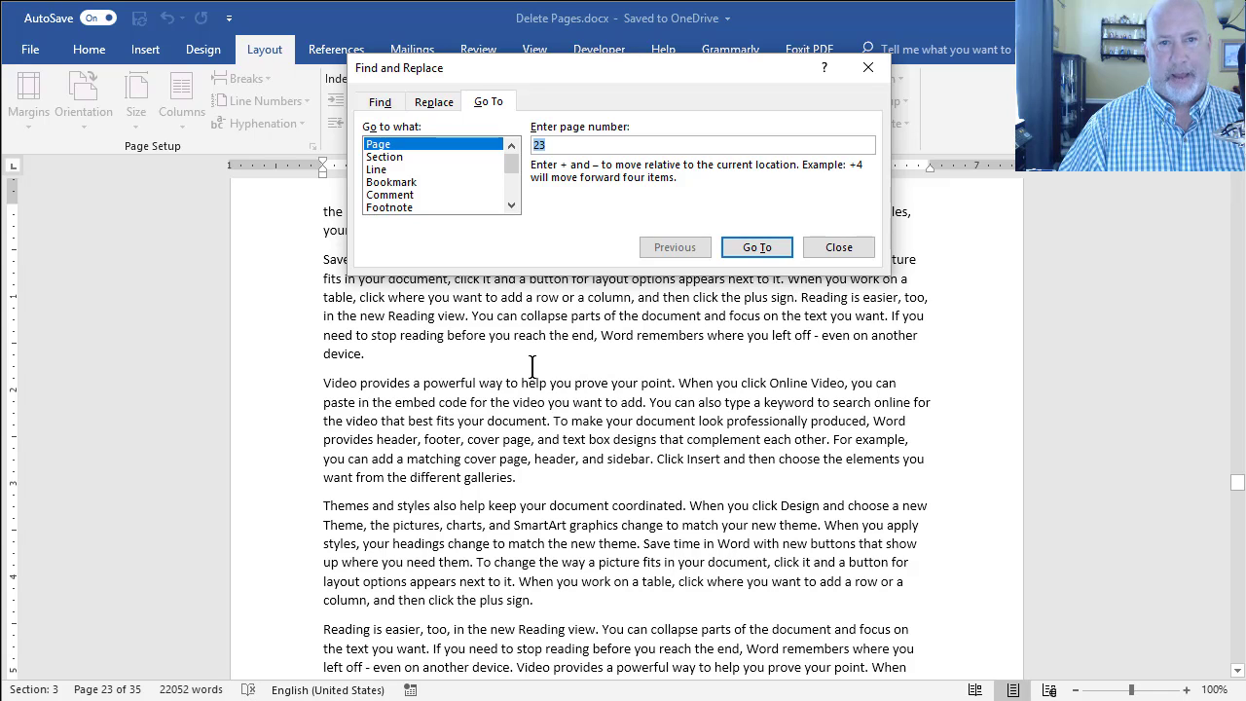
pyautogui.write('\\pag')
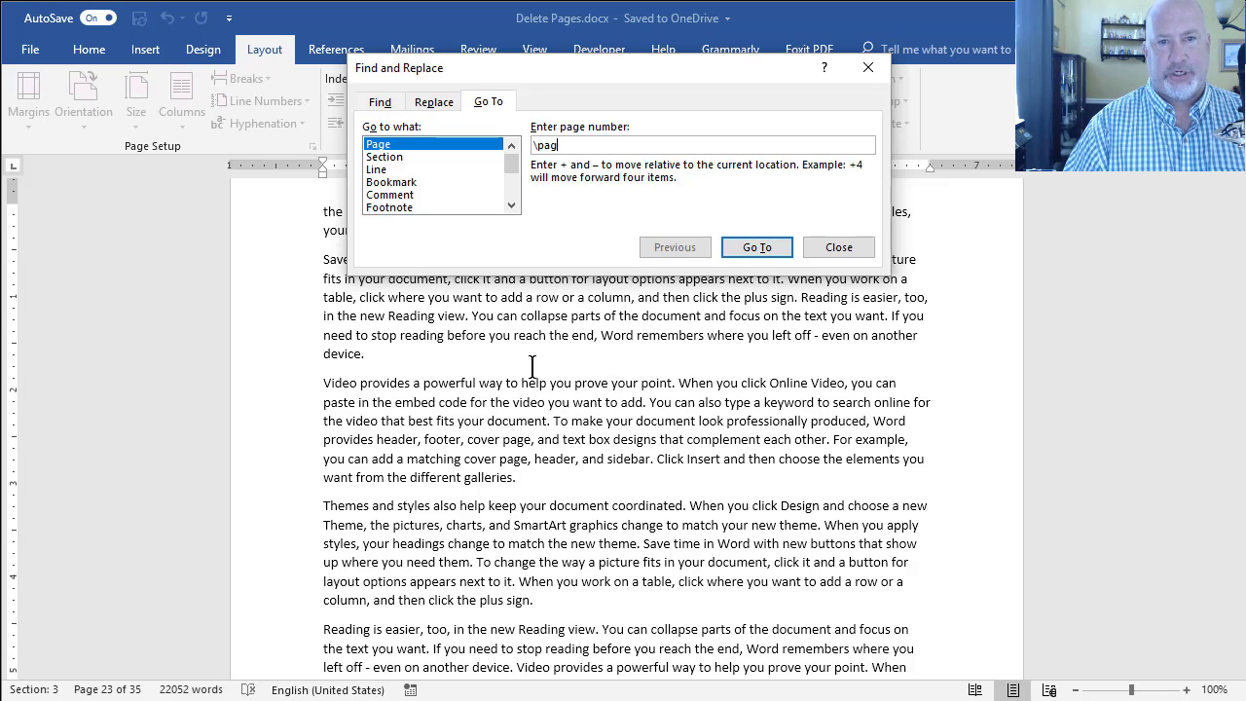
pyautogui.write('e')
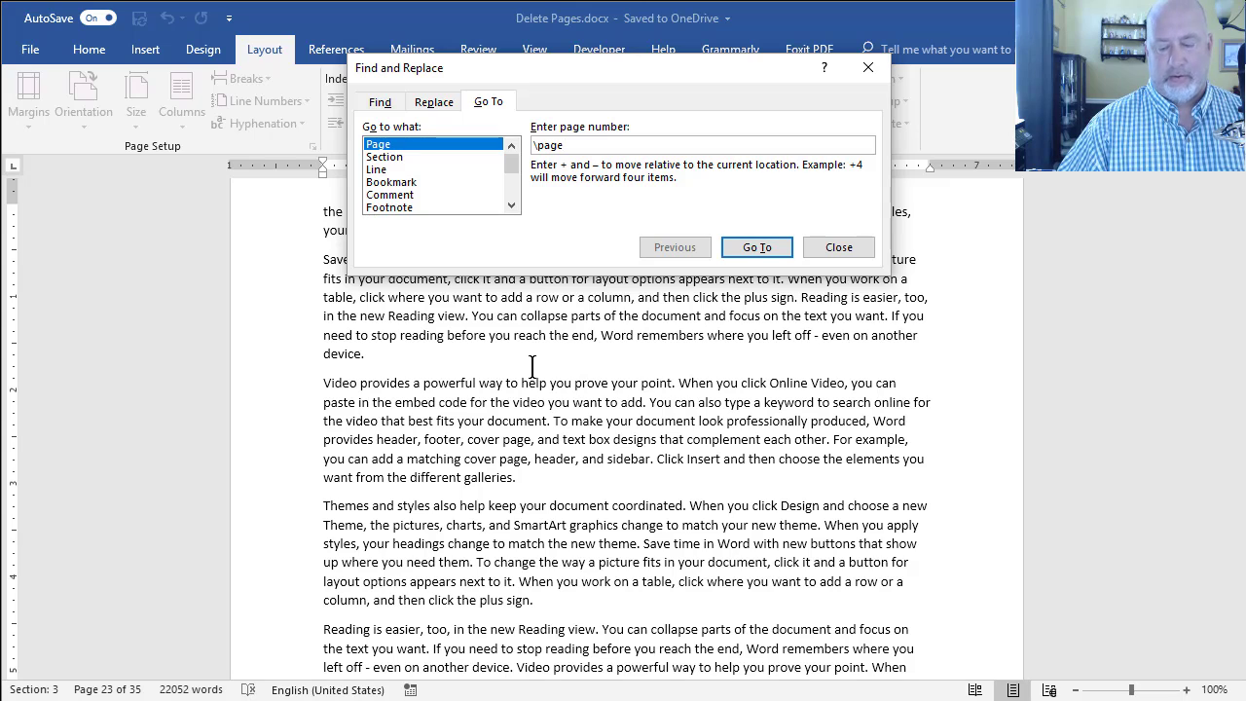
pyautogui.press('return')
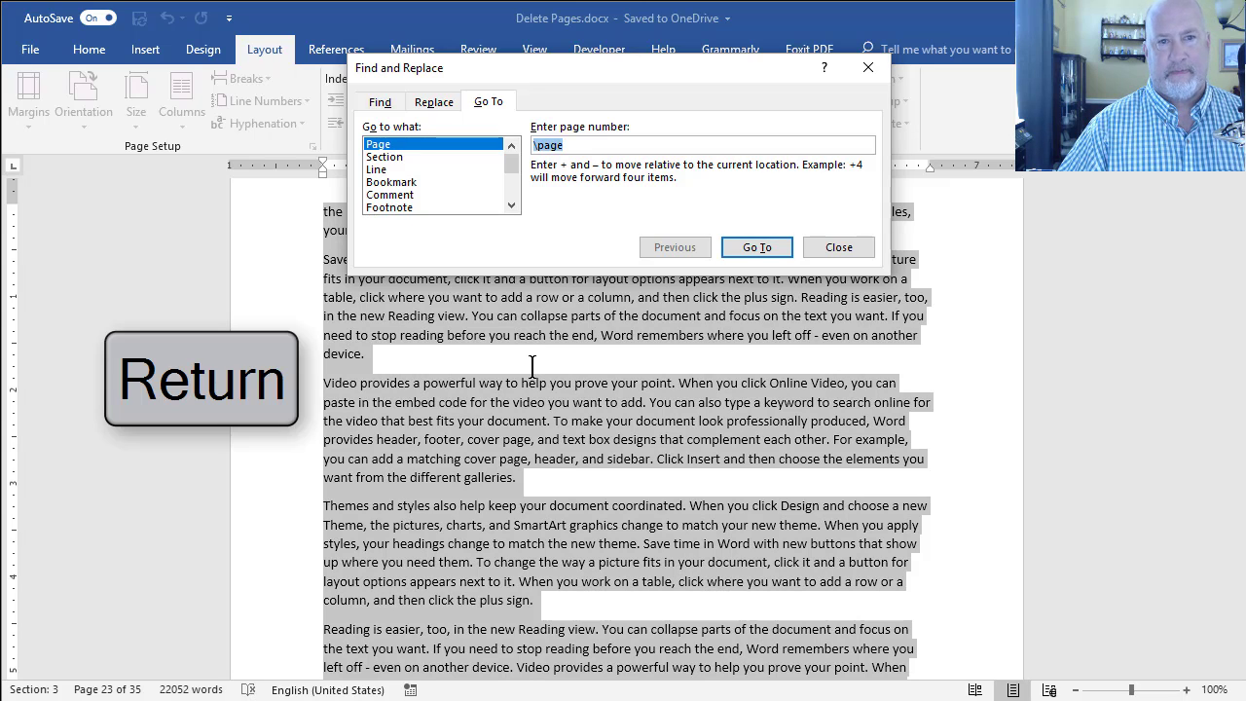
pyautogui.press('return')
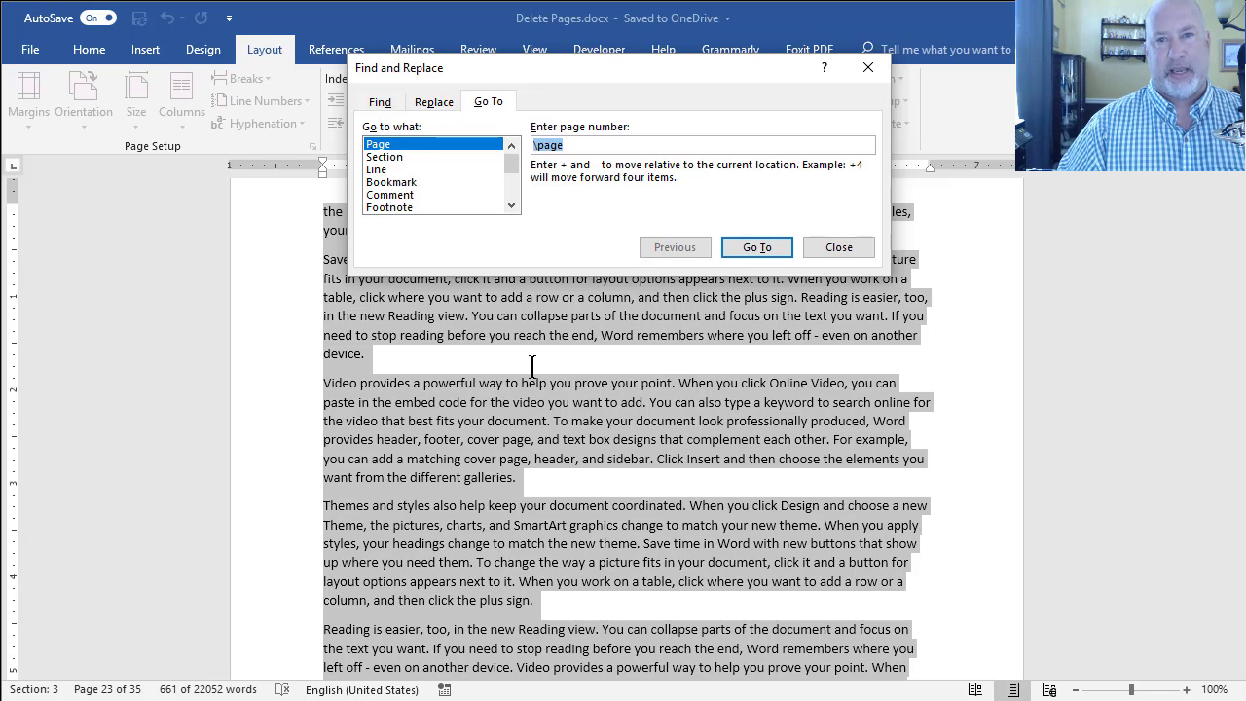
pyautogui.press('Escape')
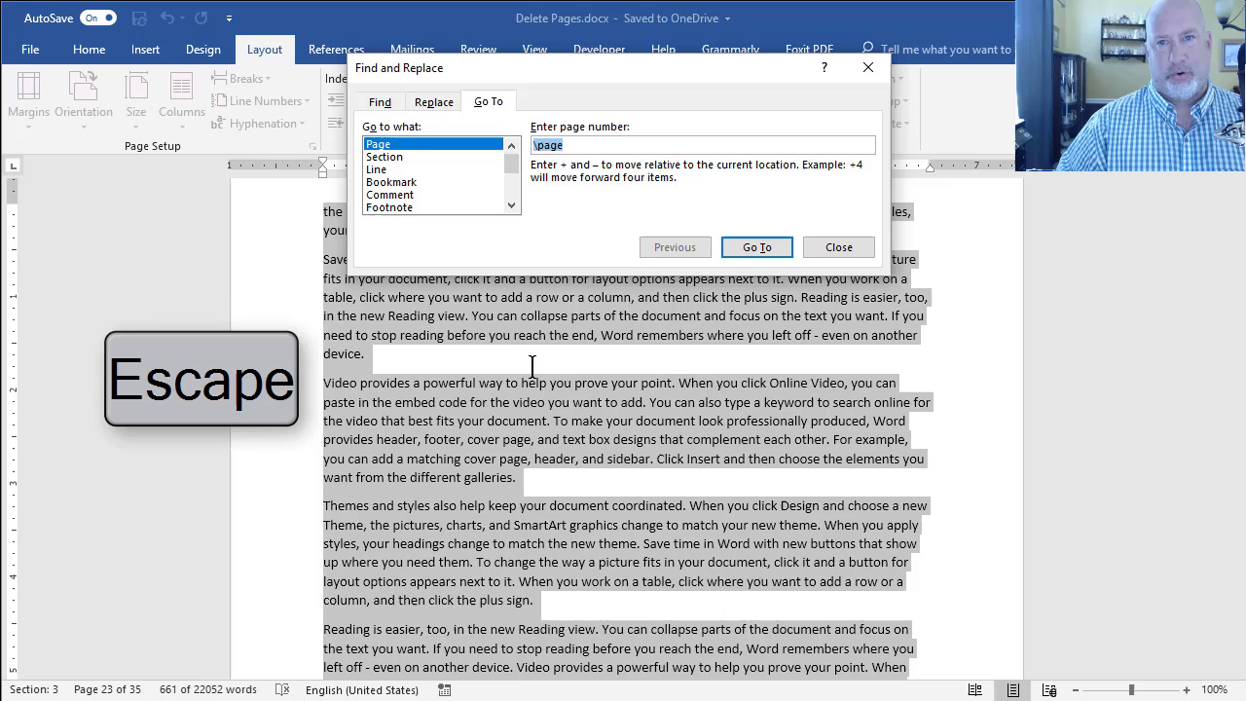
pyautogui.press('Escape')
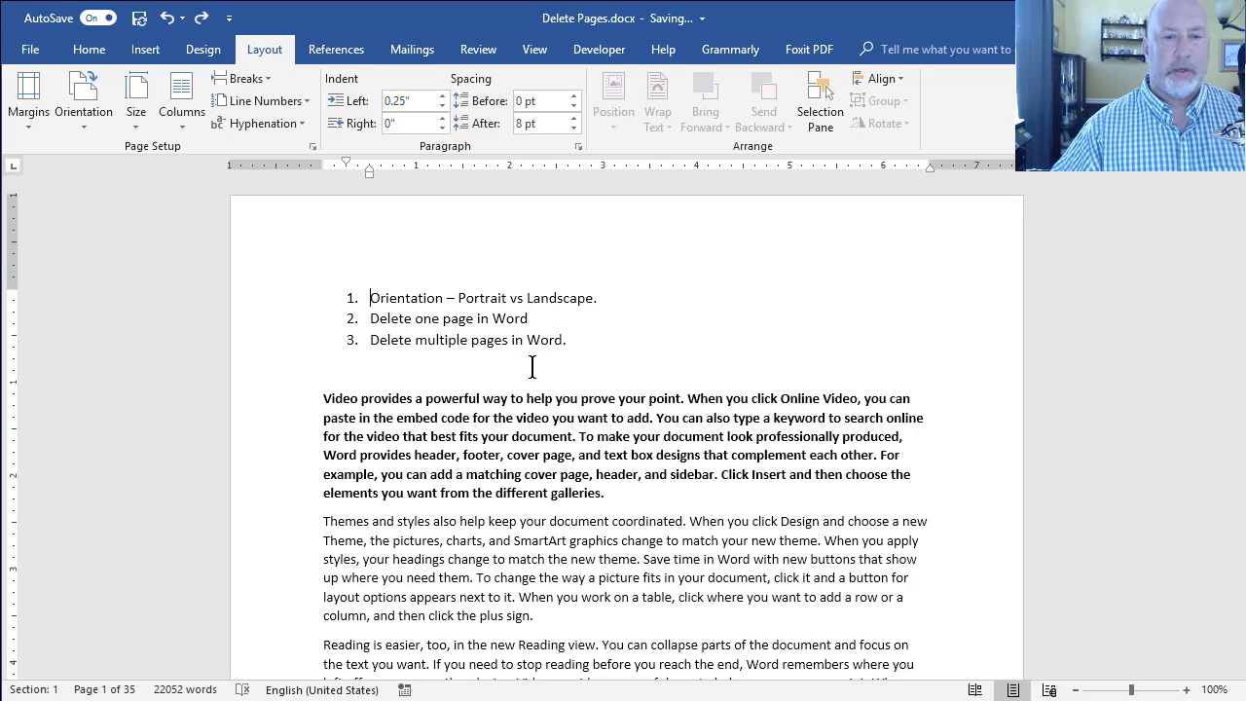
pyautogui.scroll(-3)
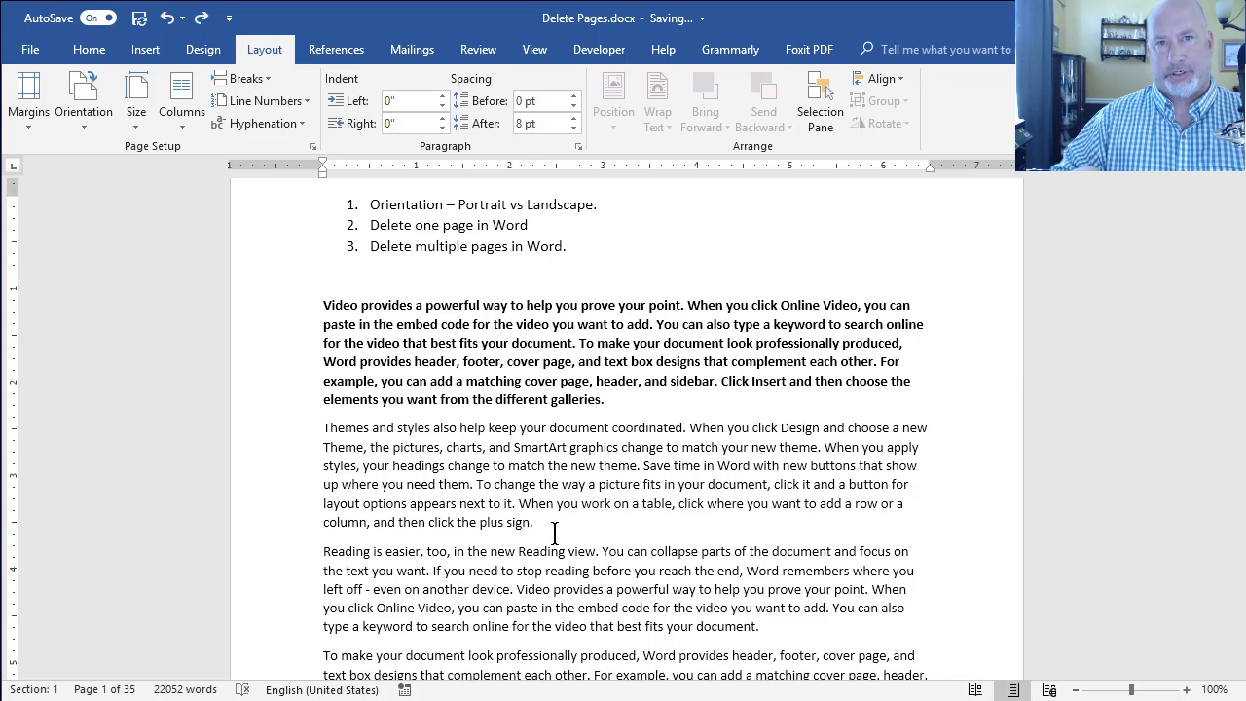
pyautogui.doubleClick(340, 304)
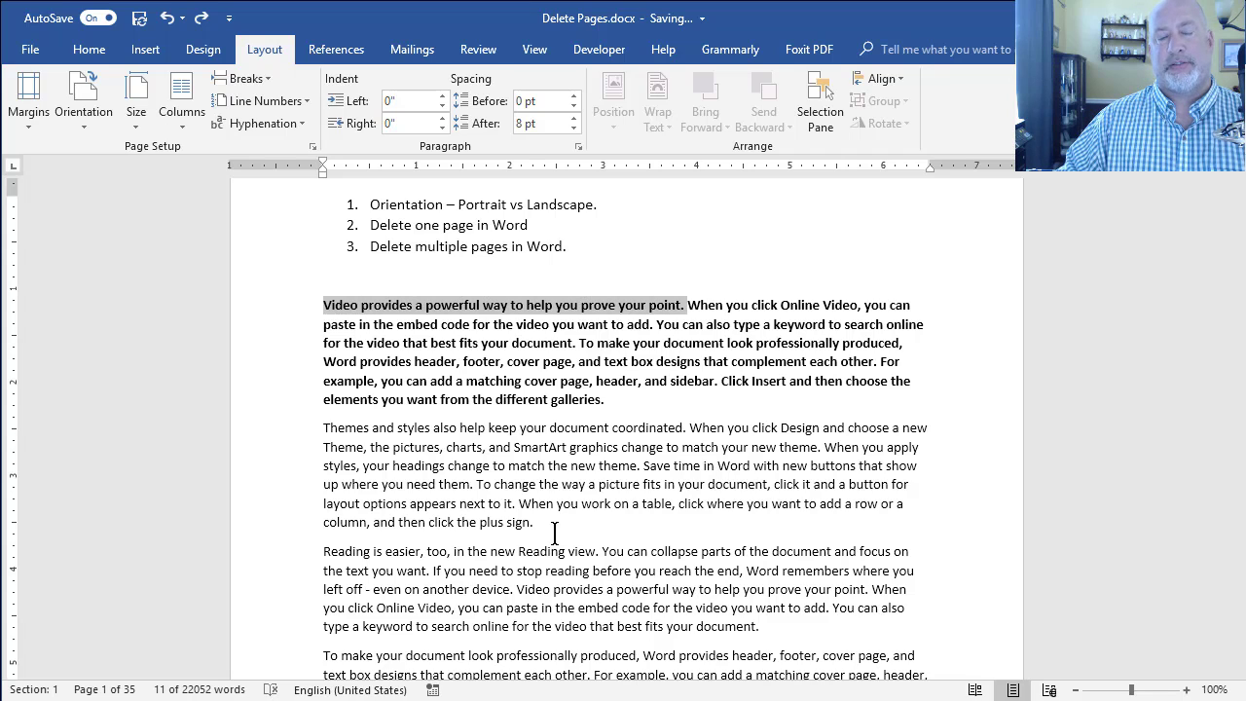
pyautogui.moveTo(686, 304); pyautogui.dragTo(604, 400)
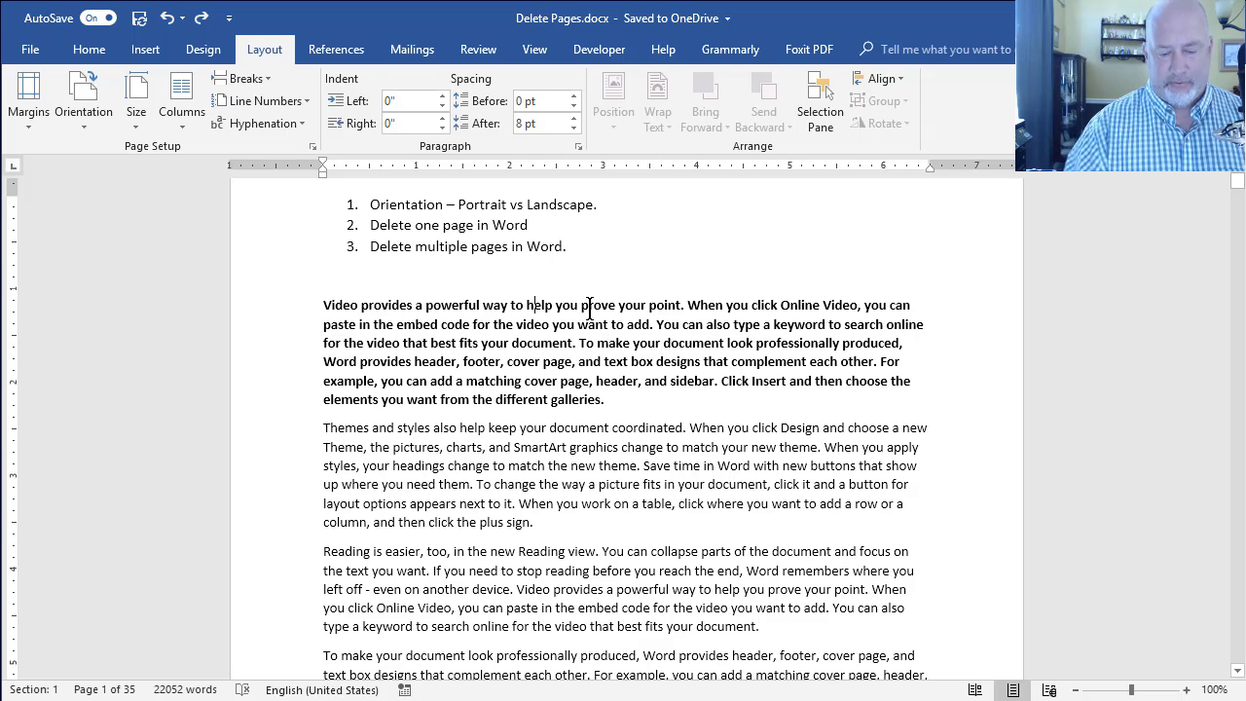
# Step: Use Go To to jump to page 7 and extend the selection through page 20
pyautogui.press('ctrl+g')
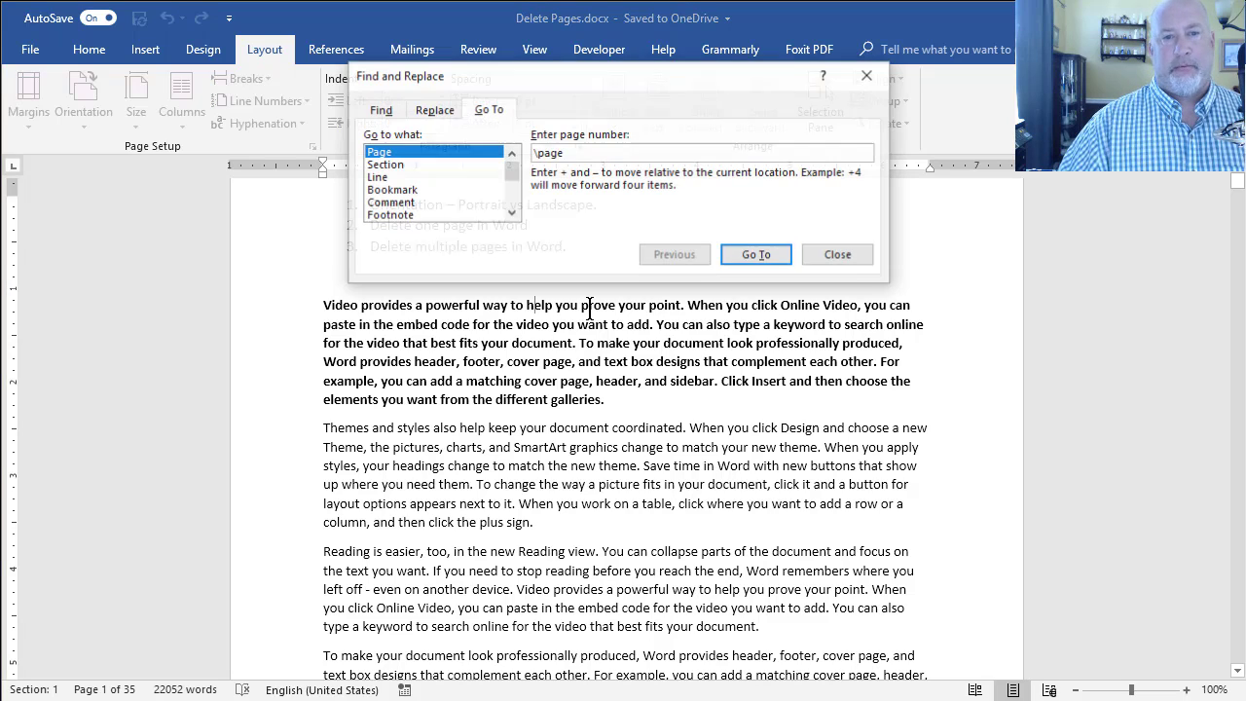
pyautogui.write('7')
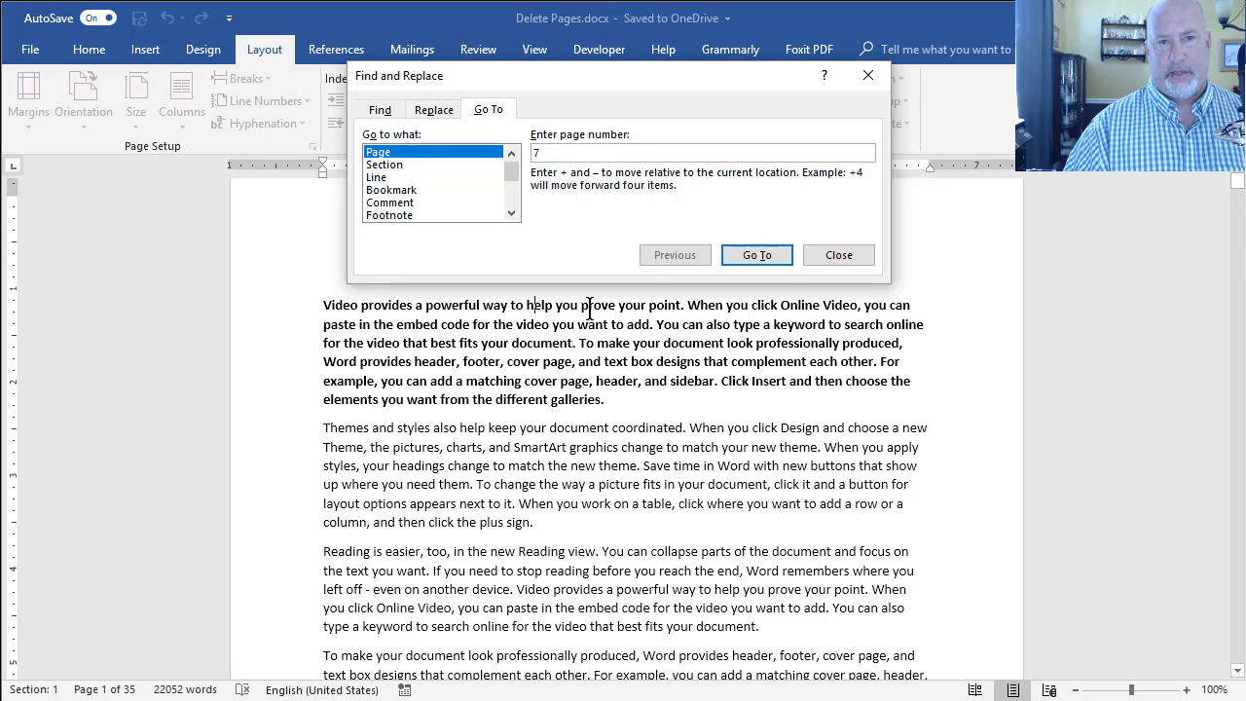
pyautogui.click(756, 253)
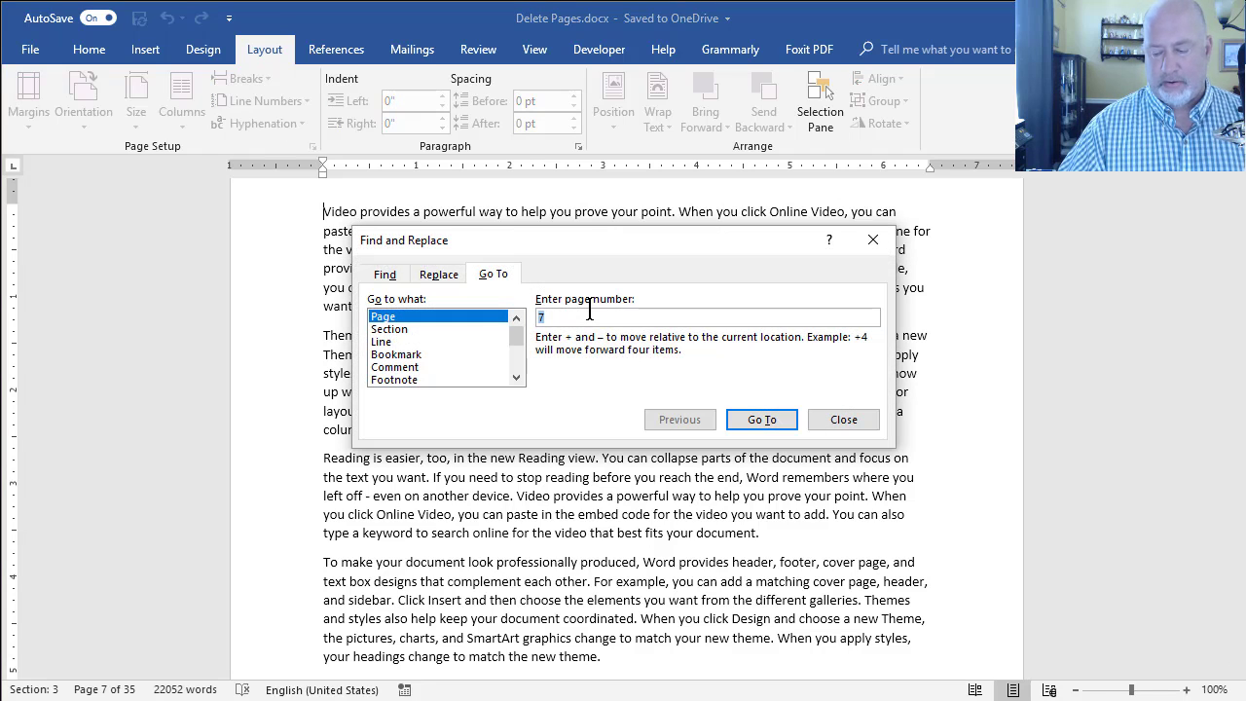
pyautogui.write('20')
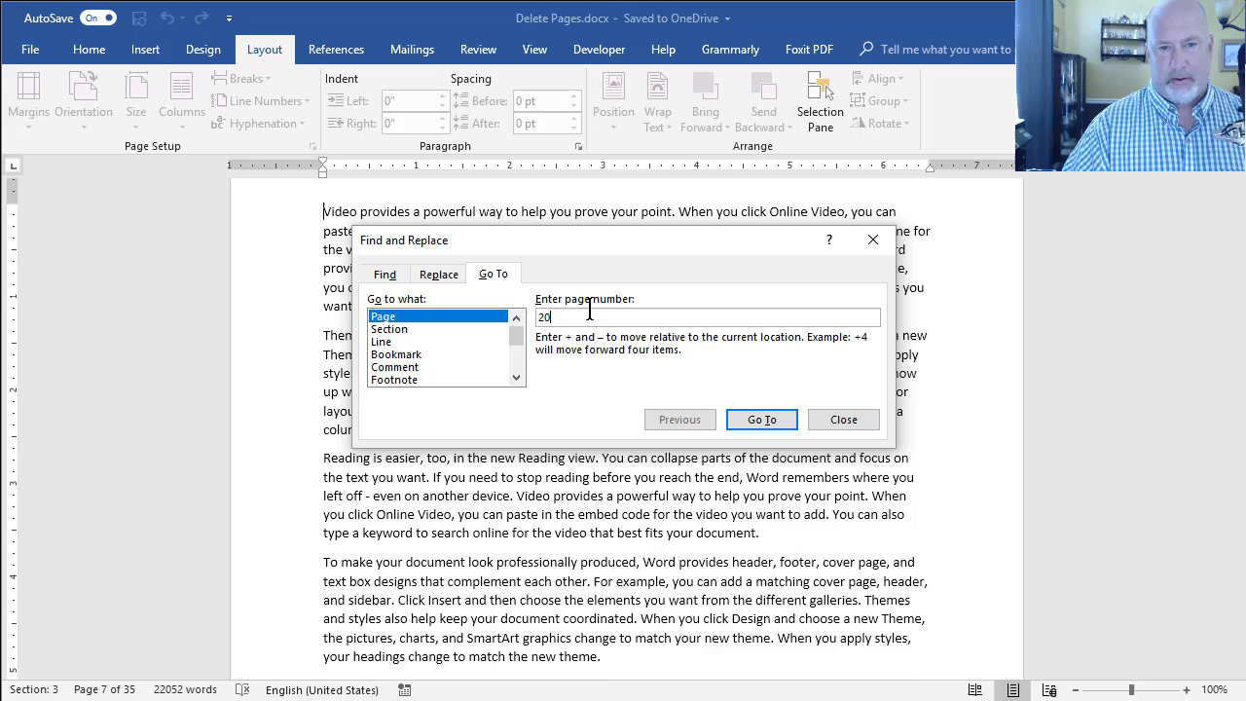
pyautogui.click(761, 419)
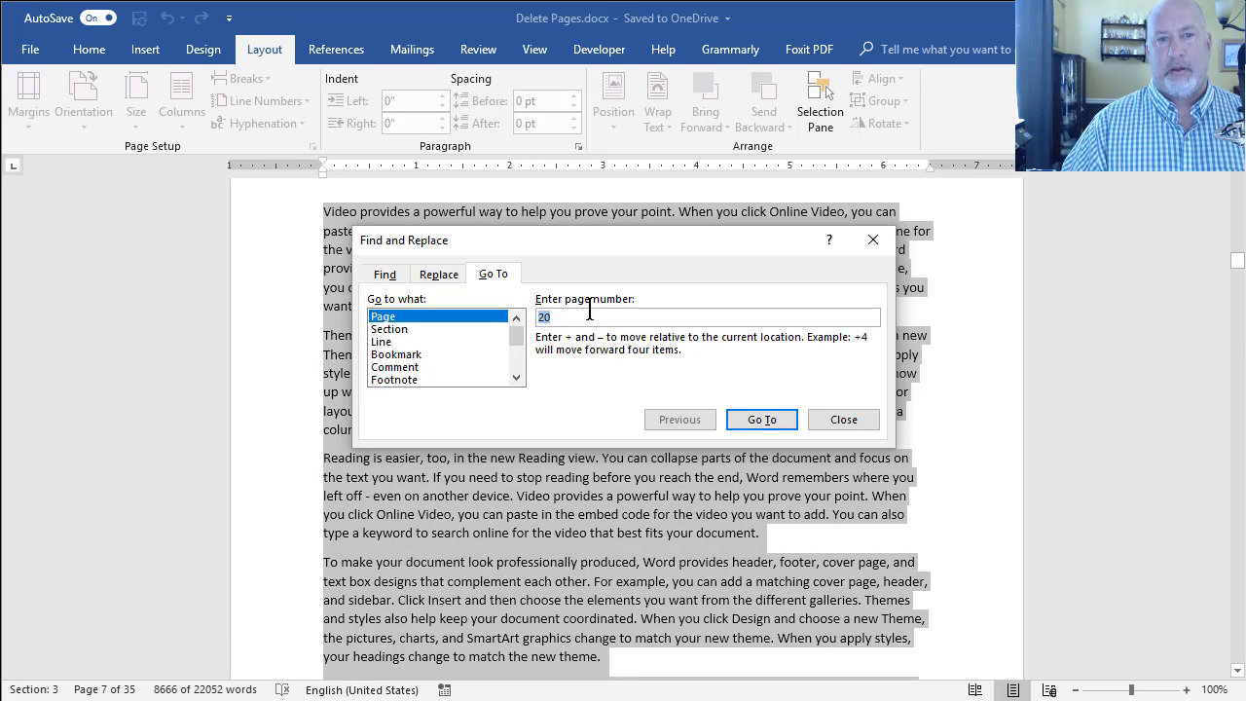